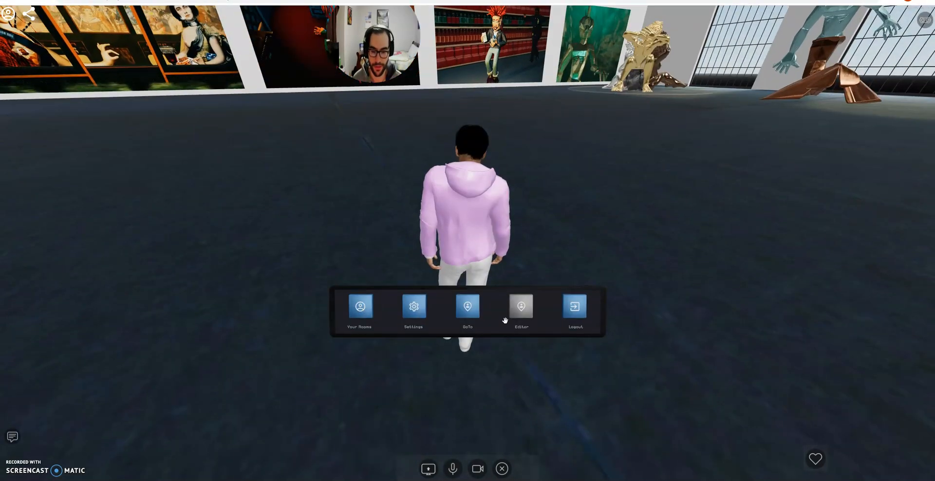
Open the room directory from the gallery hall's bottom menu bar.
left_click(360, 306)
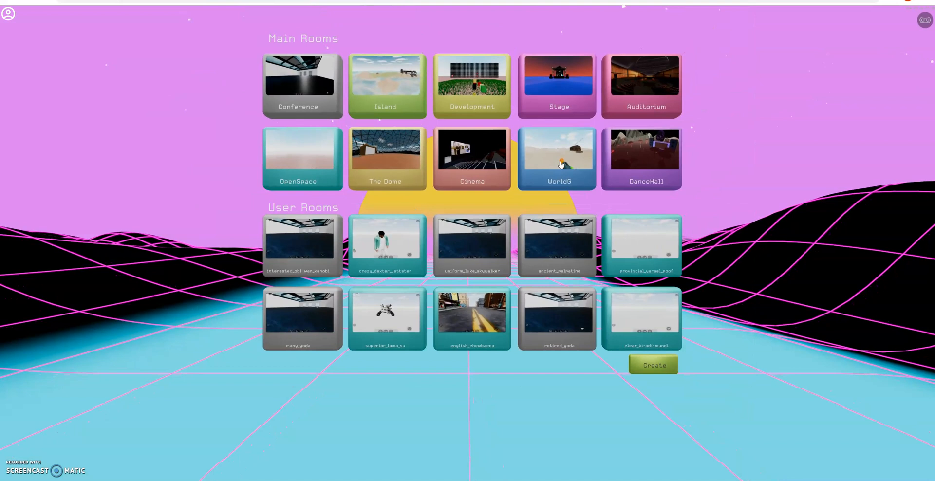
mouse_move(583, 95)
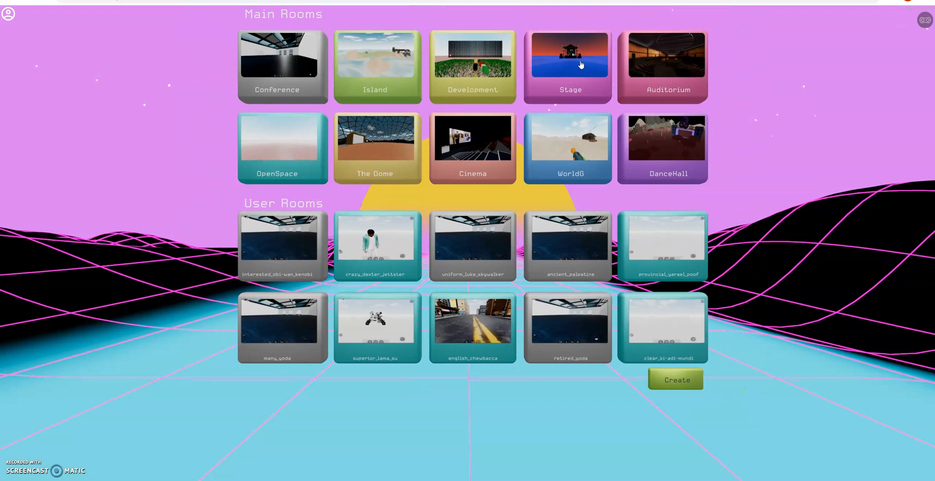
Select the Auditorium tile under Main Rooms in the lobby.
left_click(661, 63)
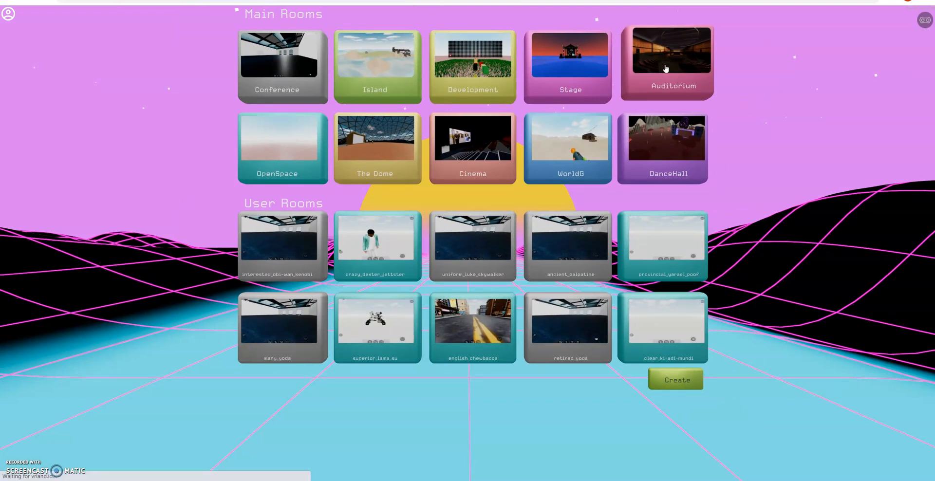
Enter the Auditorium and walk forward between the red seats with W.
left_click(666, 64)
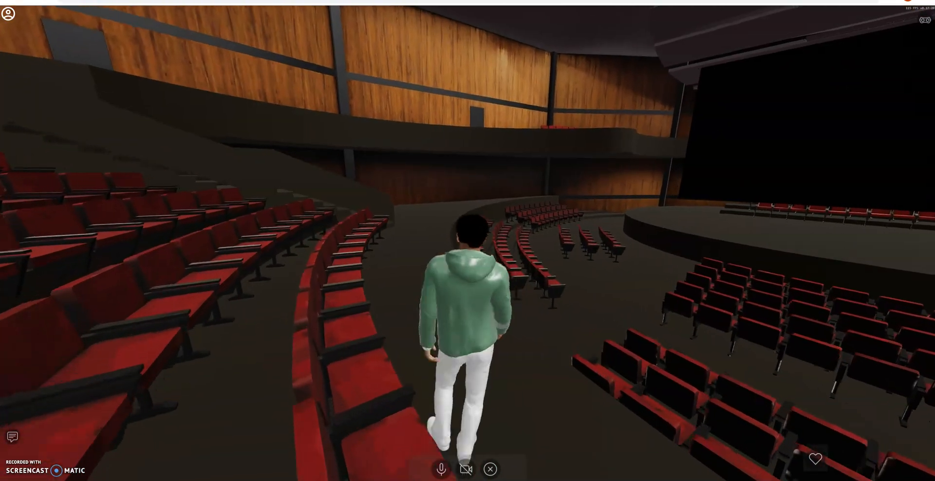
key("w")
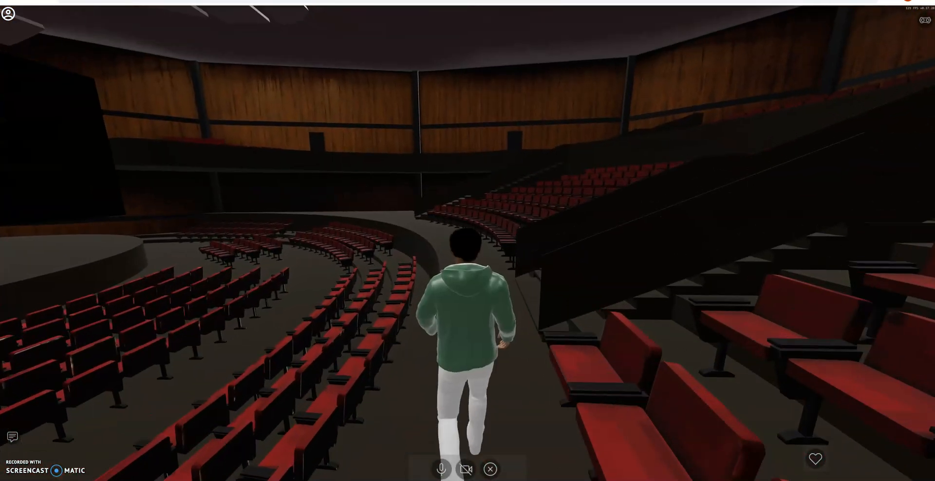